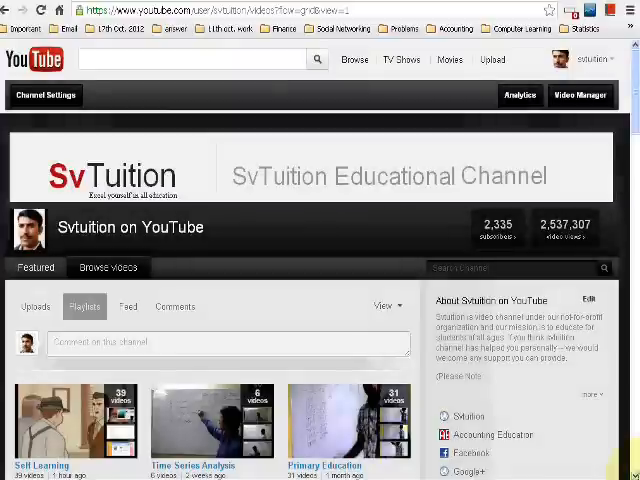
Scroll the channel's playlists and bring up link options for Accounting Education
scroll(down, 3)
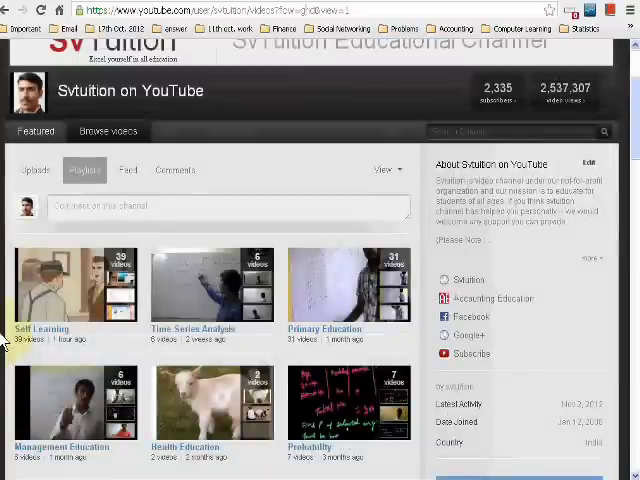
scroll(down, 3)
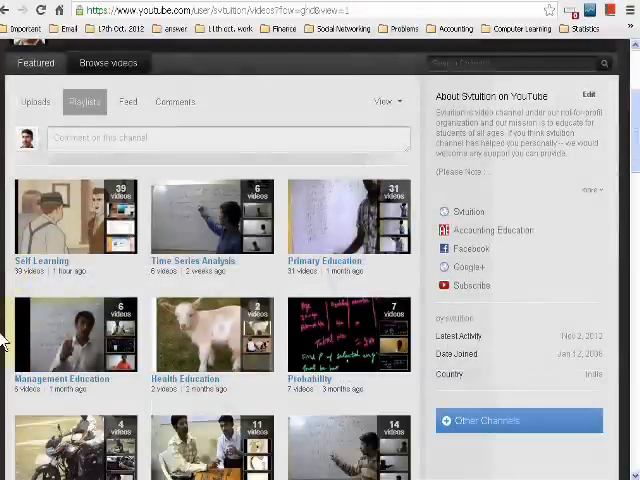
scroll(down, 3)
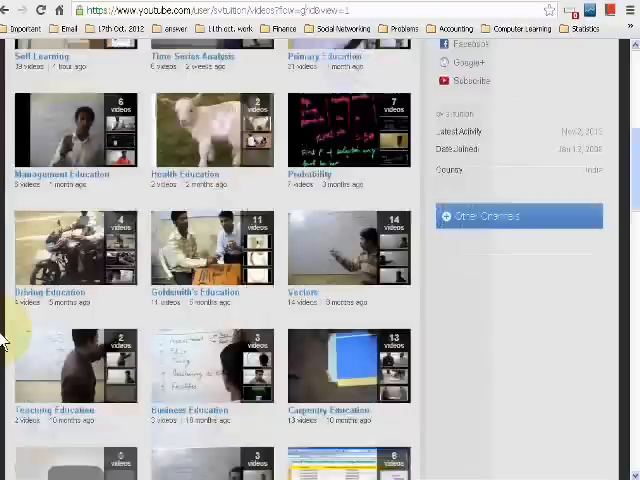
scroll(down, 3)
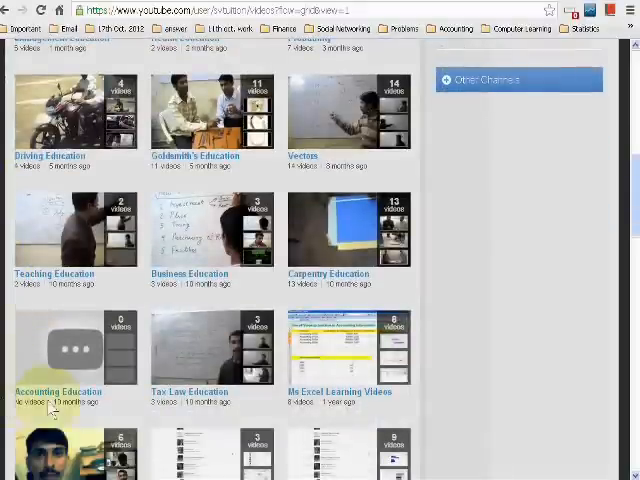
right_click(50, 405)
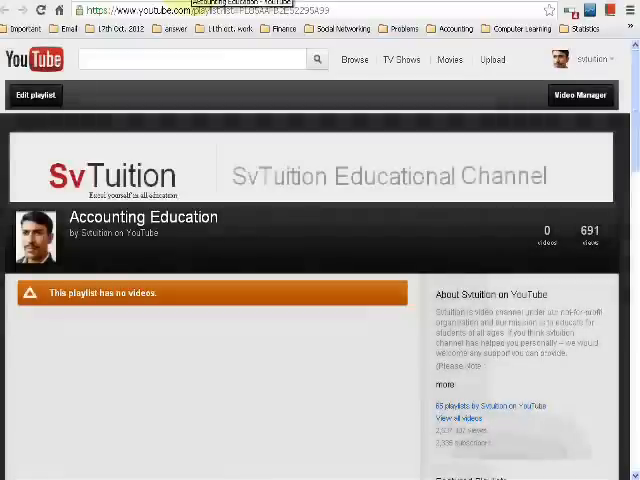
mouse_move(85, 320)
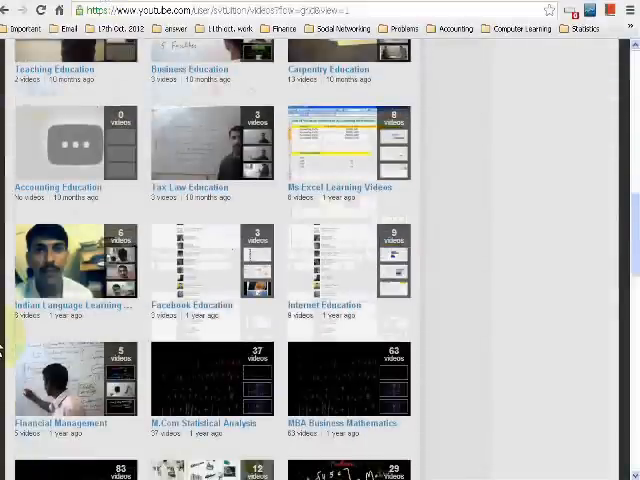
Scroll further down the playlists grid toward Financial Accounting Education
scroll(down, 3)
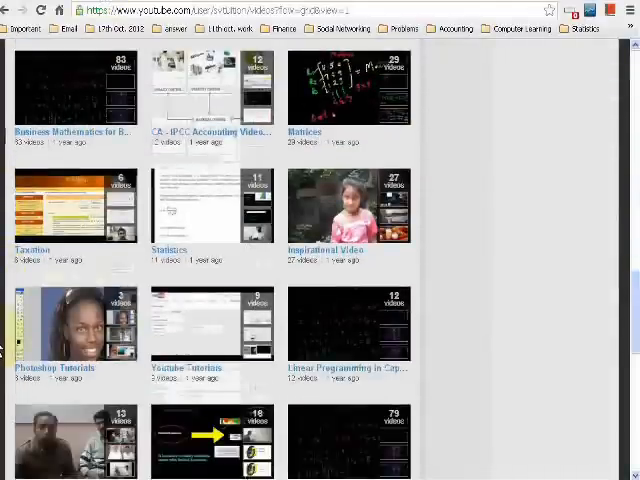
scroll(down, 3)
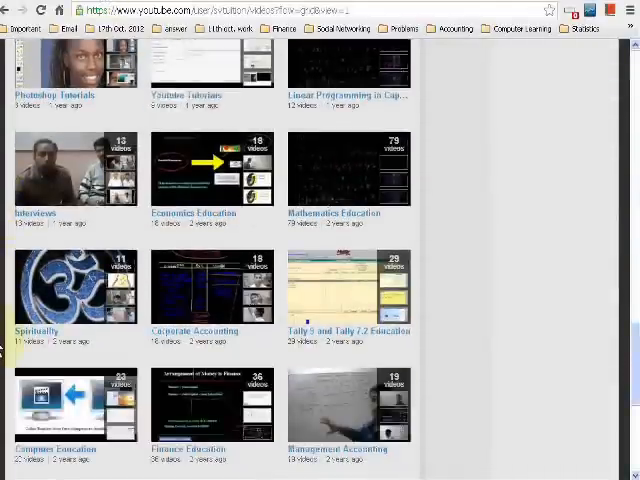
scroll(down, 3)
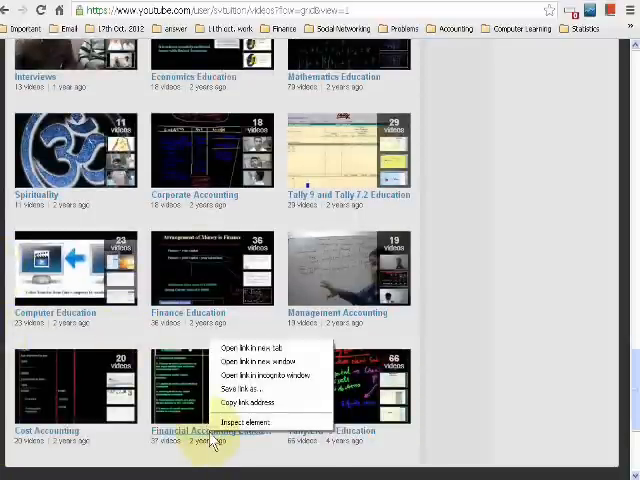
mouse_move(248, 402)
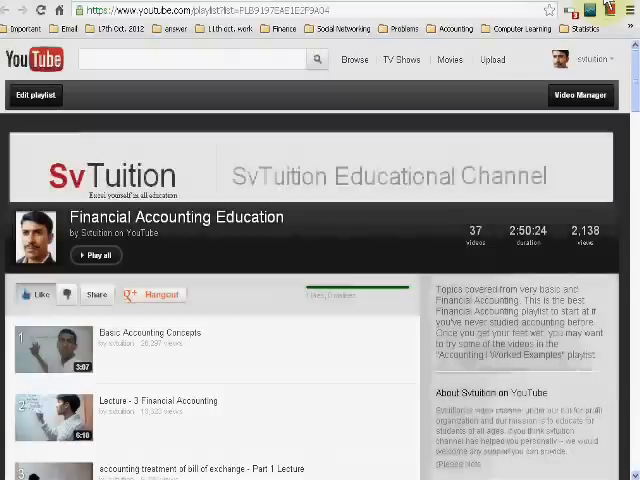
scroll(down, 3)
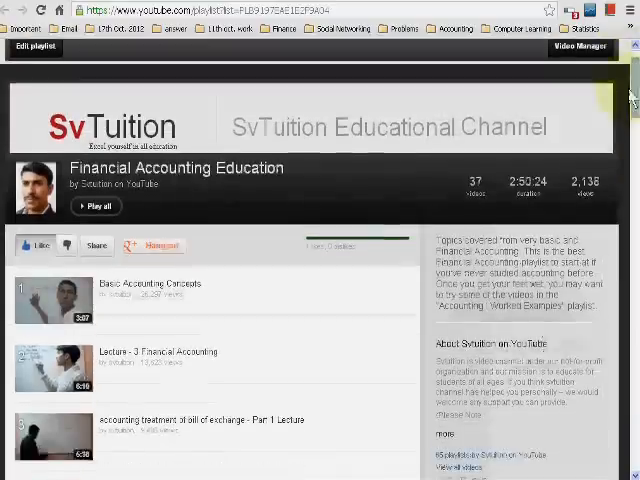
scroll(down, 3)
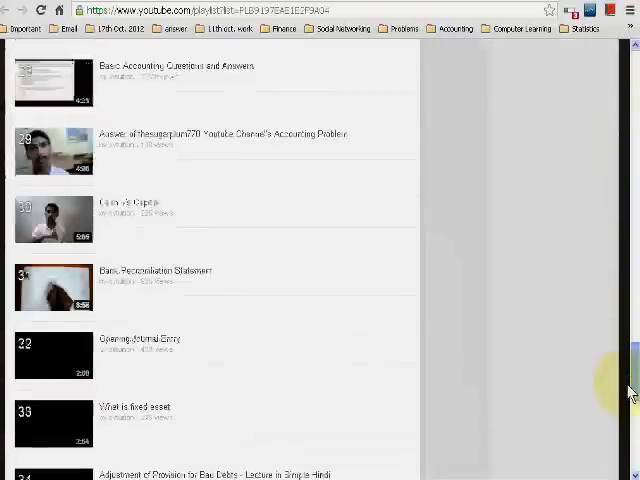
scroll(down, 3)
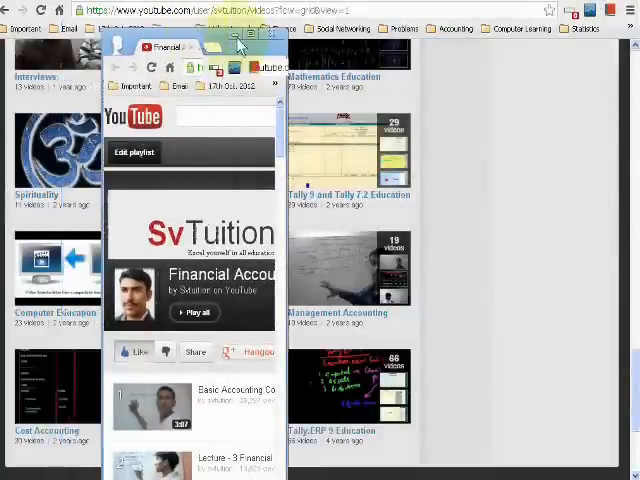
Shrink the Financial Accounting window and open Corporate Accounting in a new window
click(269, 34)
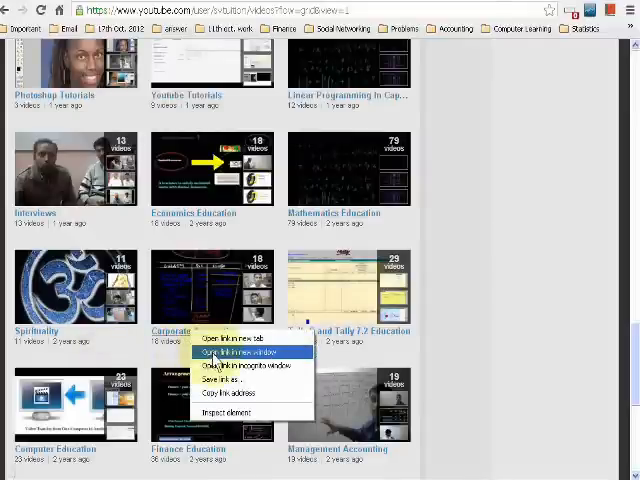
click(240, 352)
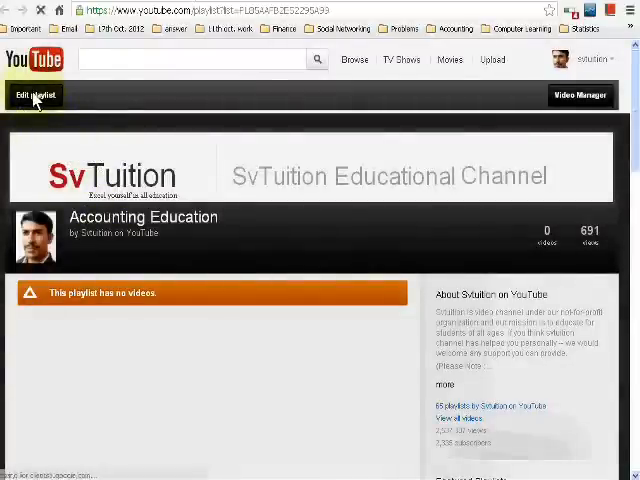
Put the Accounting Education playlist into editing mode
click(35, 94)
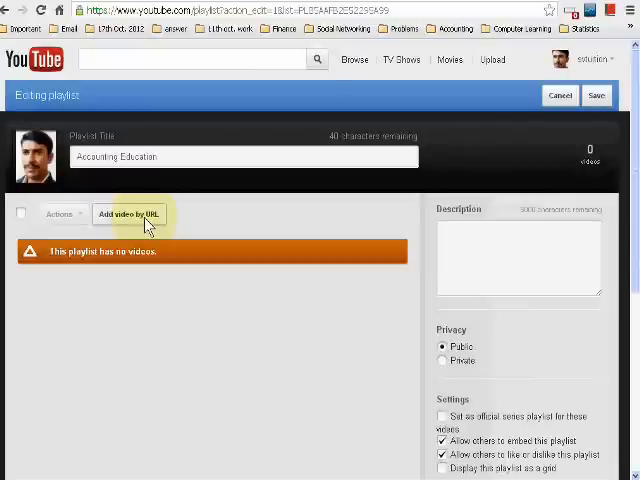
Add the Basic Accounting Concepts video to the playlist by its URL
click(128, 214)
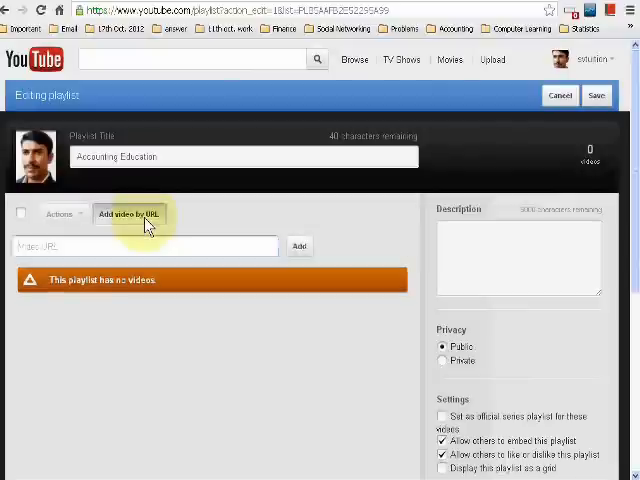
mouse_move(62, 248)
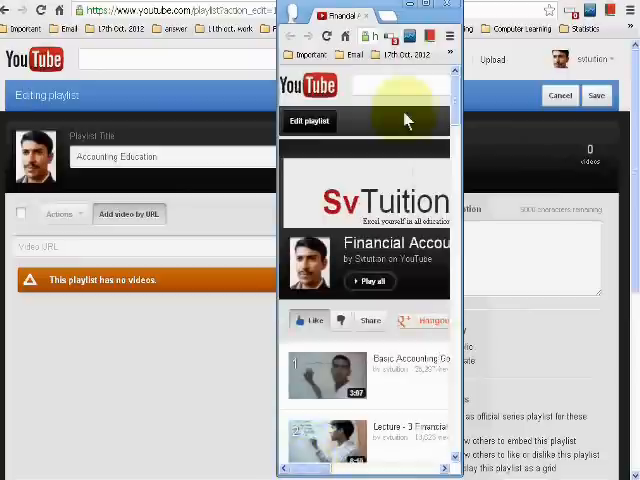
mouse_move(395, 370)
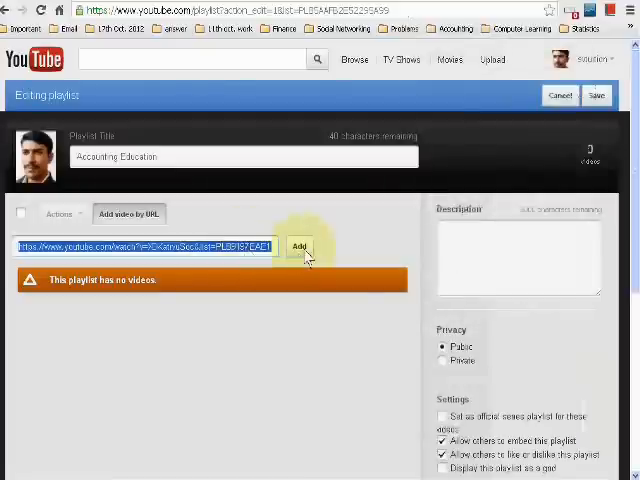
click(299, 246)
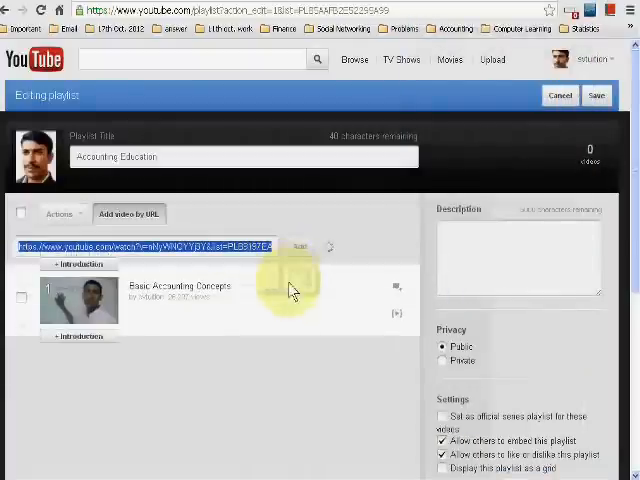
Add Lecture - 3 Financial Accounting by URL and stay on the page
click(297, 246)
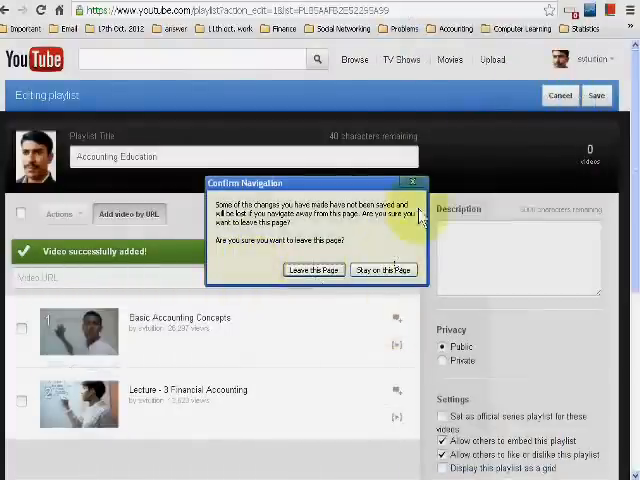
click(383, 269)
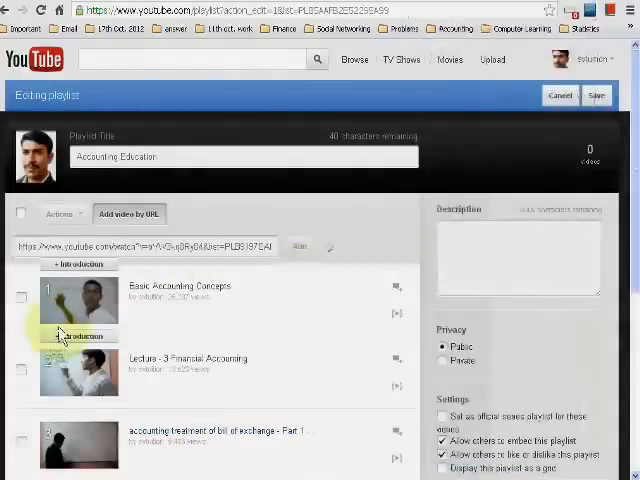
Add the Accounting Concepts, cost of goods sold and Lecture 4 videos by URL
click(299, 246)
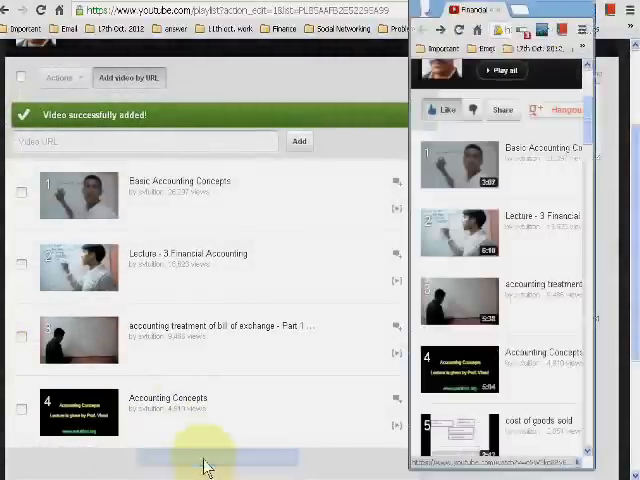
scroll(down, 3)
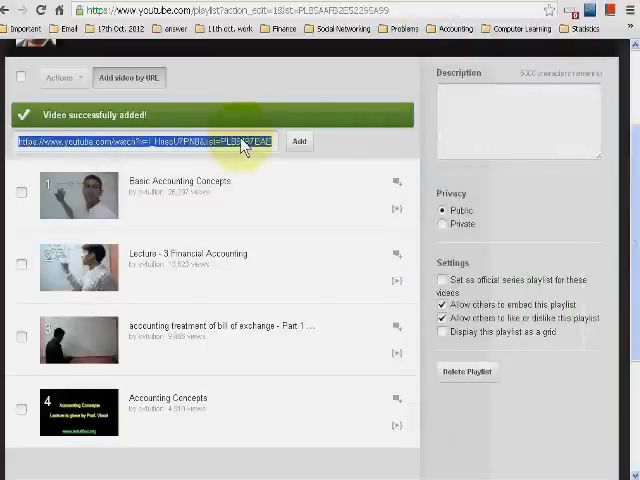
mouse_move(297, 152)
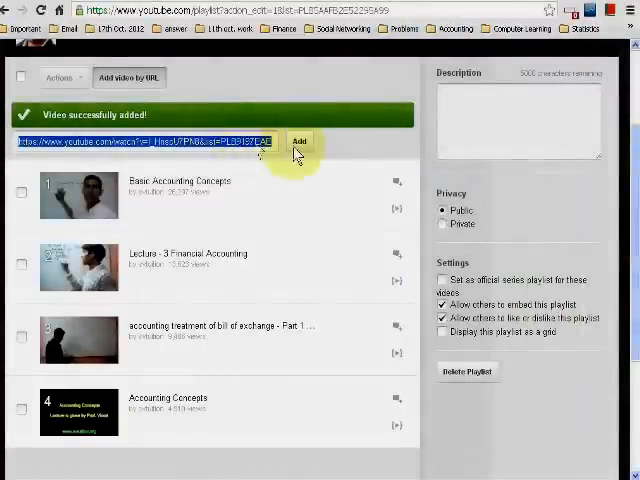
click(299, 140)
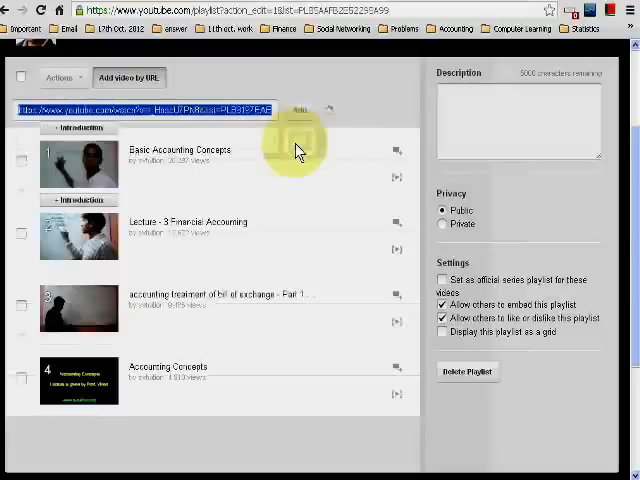
click(298, 108)
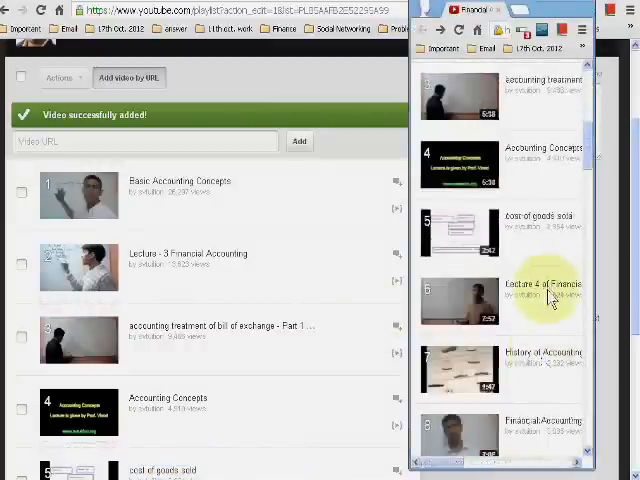
mouse_move(535, 300)
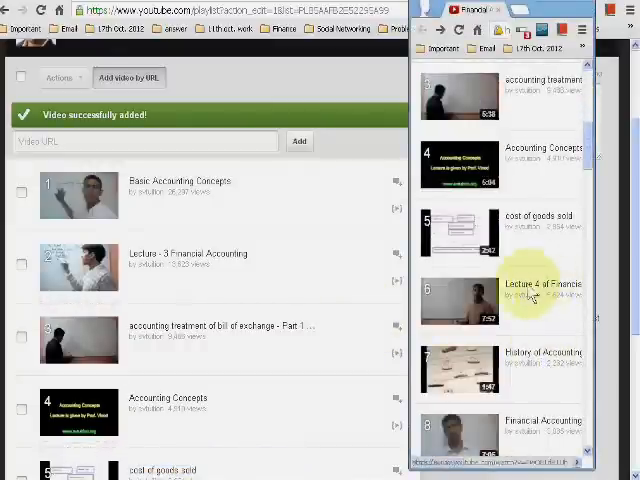
mouse_move(220, 145)
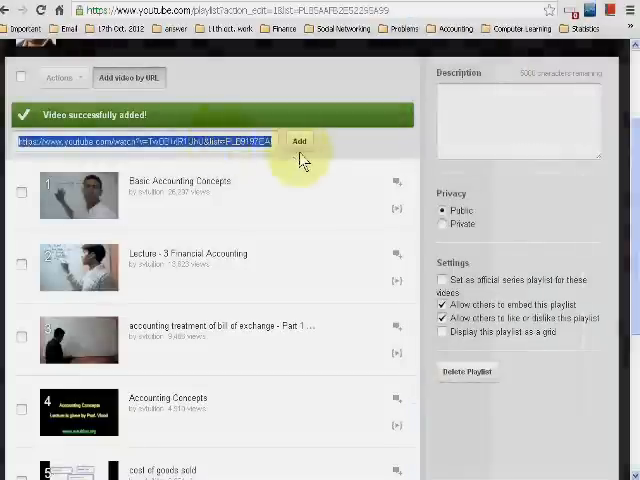
click(298, 140)
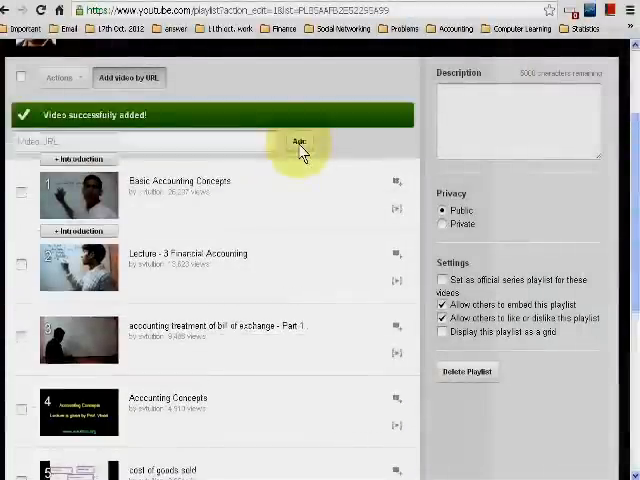
scroll(down, 3)
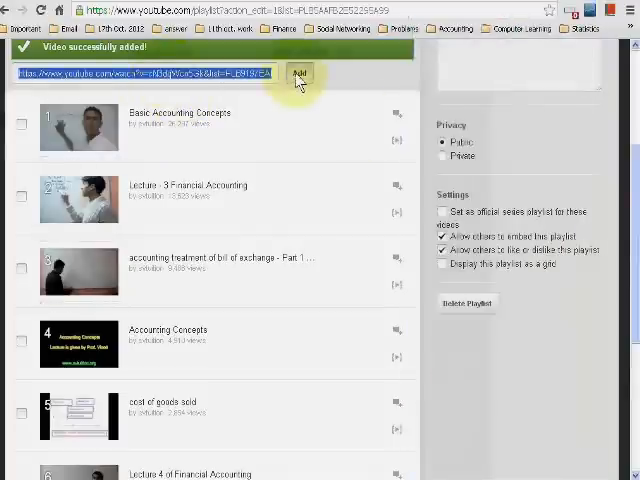
scroll(down, 3)
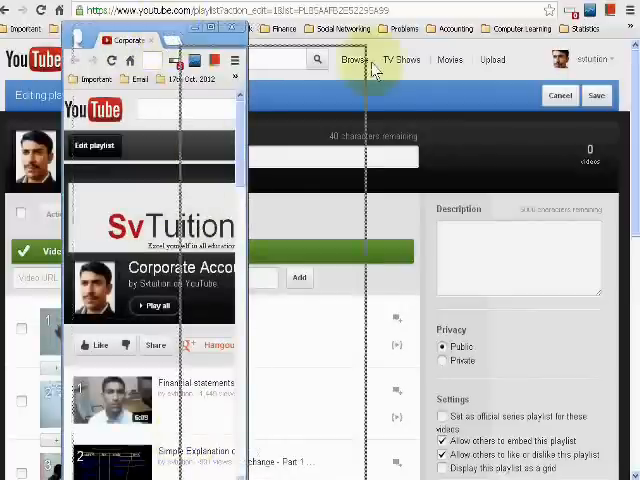
Place the Corporate Accounting window beside the editor and add History of Accounting and Financial statements
drag(150, 41, 487, 66)
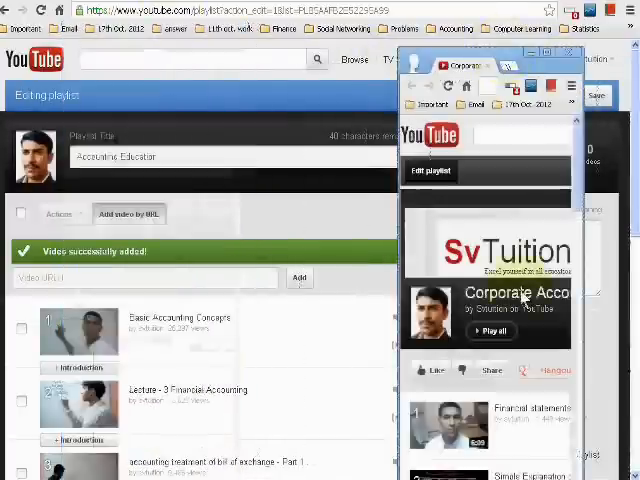
scroll(down, 3)
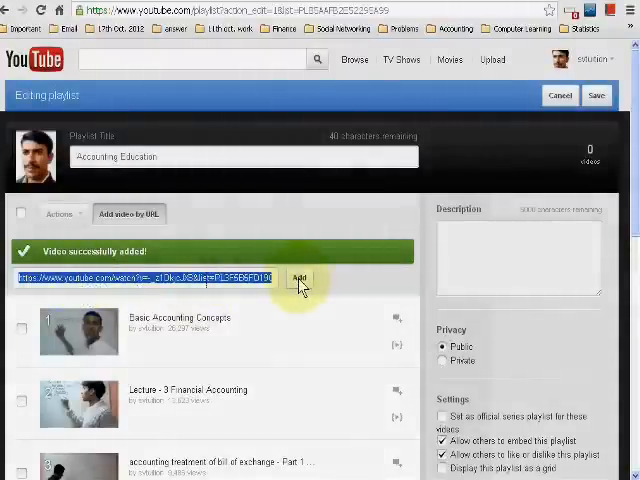
scroll(down, 3)
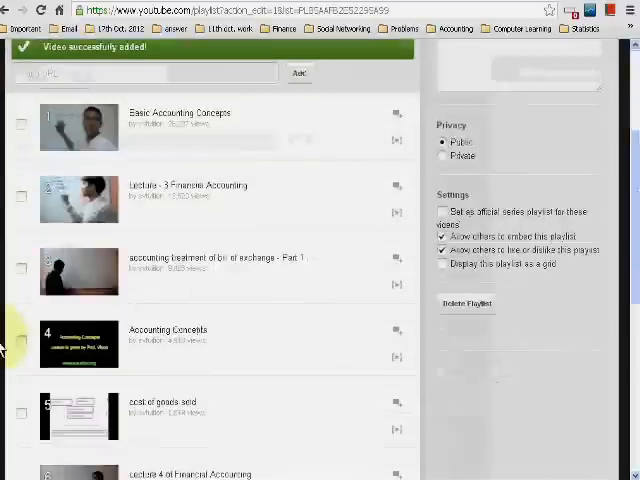
scroll(down, 3)
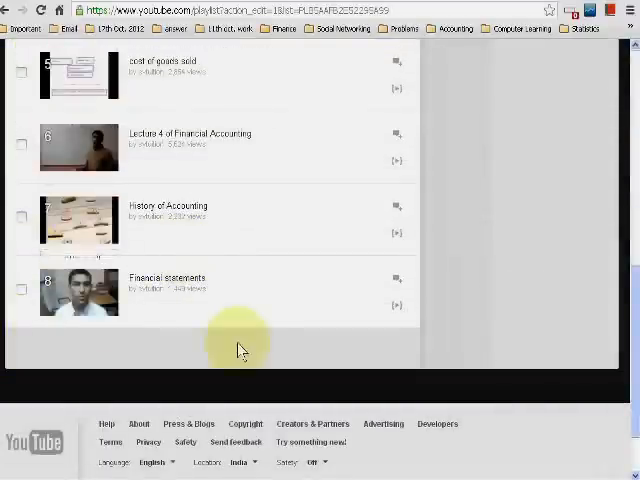
scroll(down, 3)
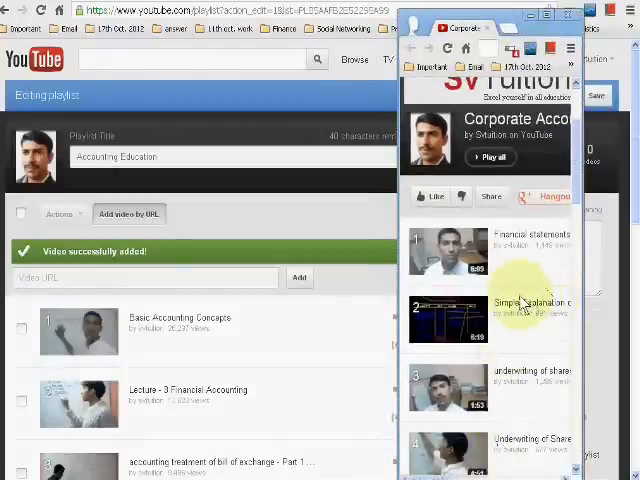
mouse_move(190, 278)
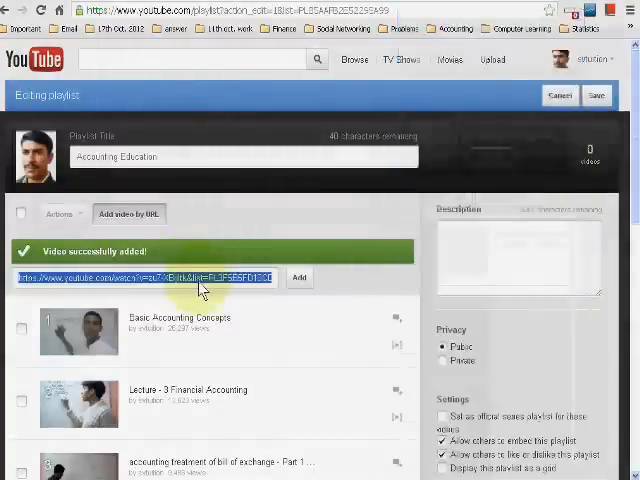
Add a ninth Corporate Accounting video and save the playlist edits
click(299, 277)
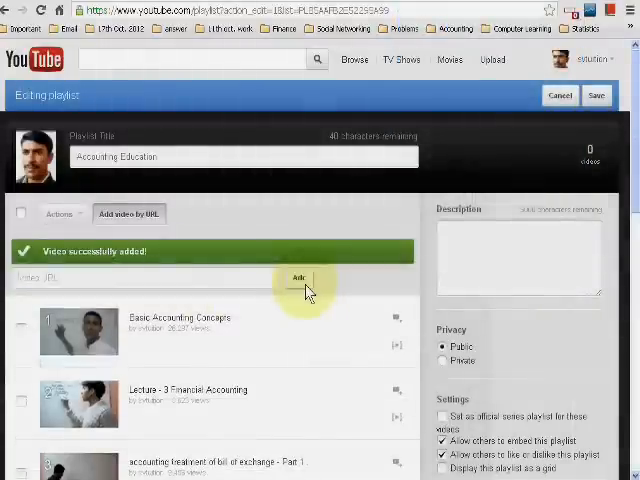
scroll(down, 3)
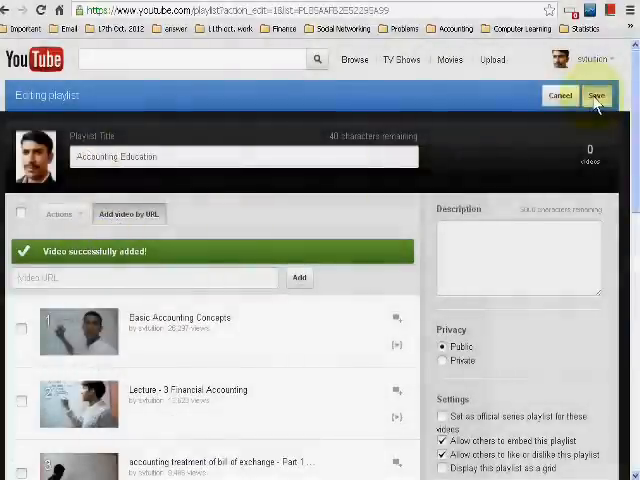
click(602, 95)
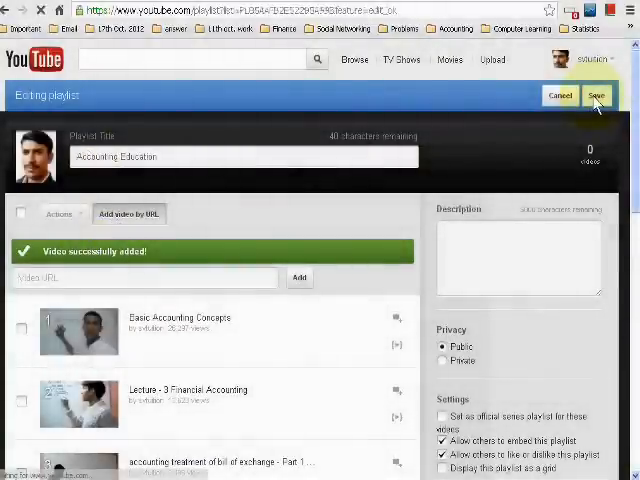
click(602, 95)
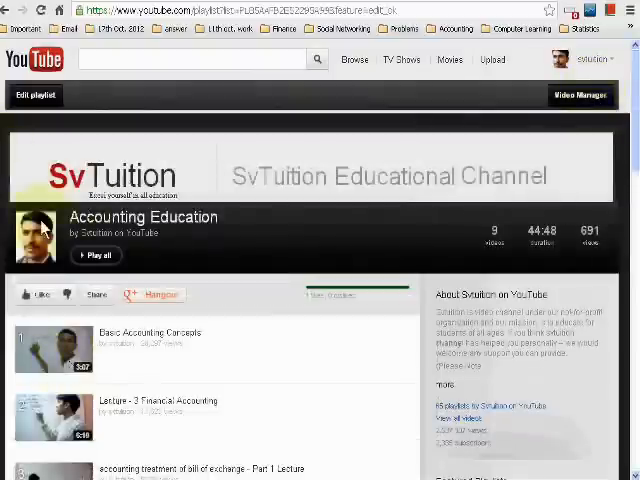